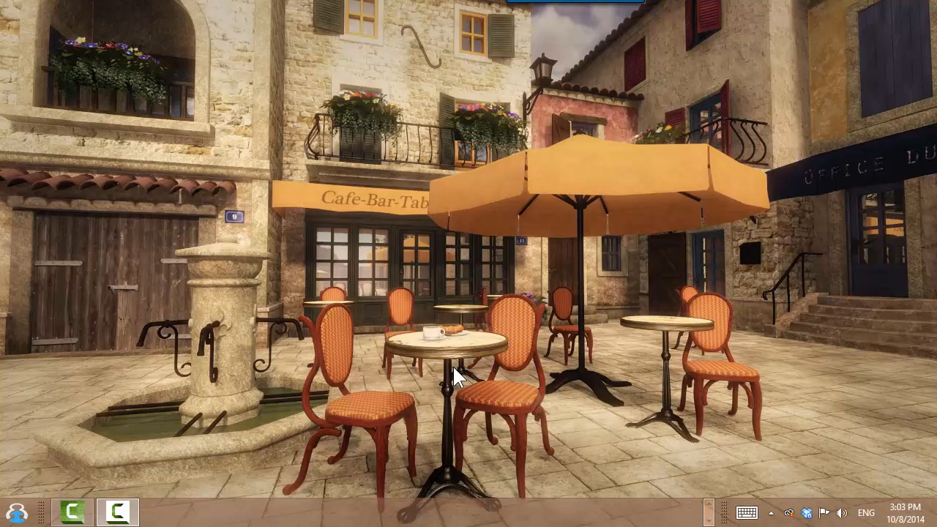
mouse_move(428, 281)
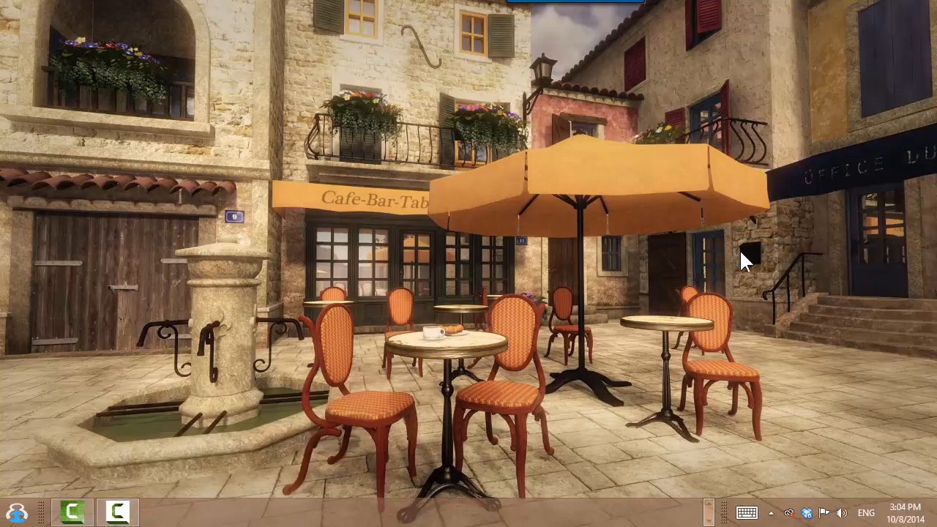
mouse_move(819, 123)
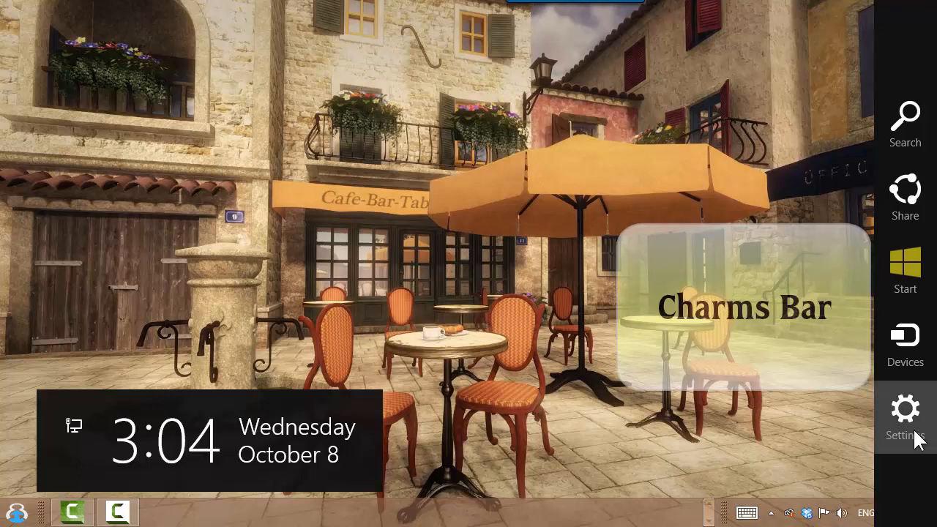
Step: Open PC settings from the Settings charm via Change PC settings
left_click(905, 417)
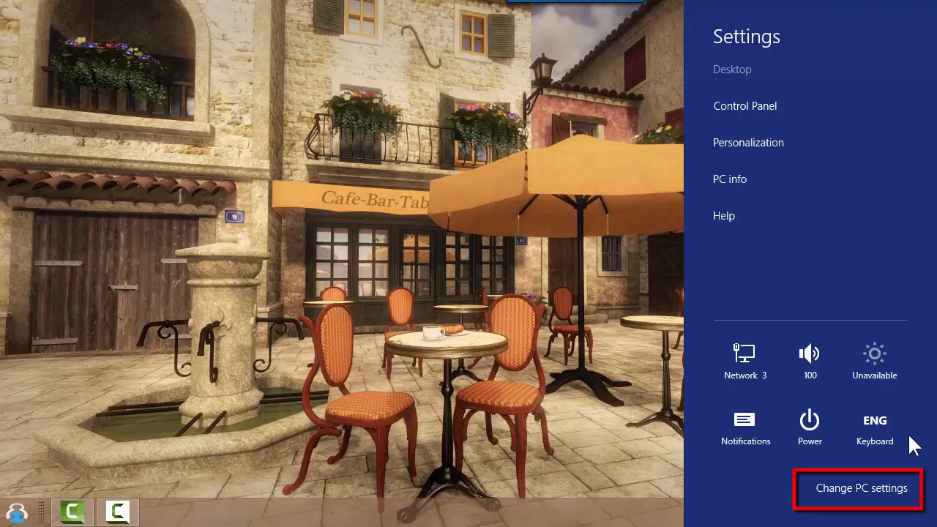
left_click(861, 488)
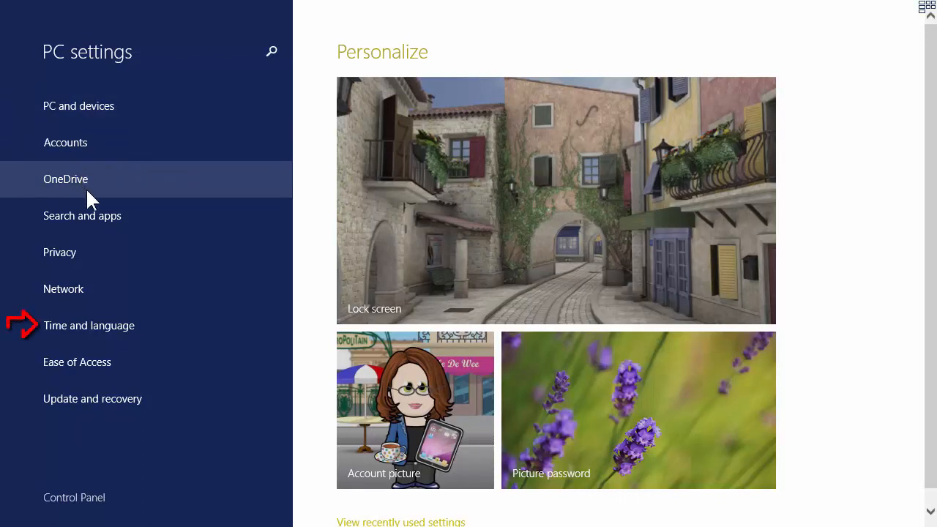
mouse_move(108, 338)
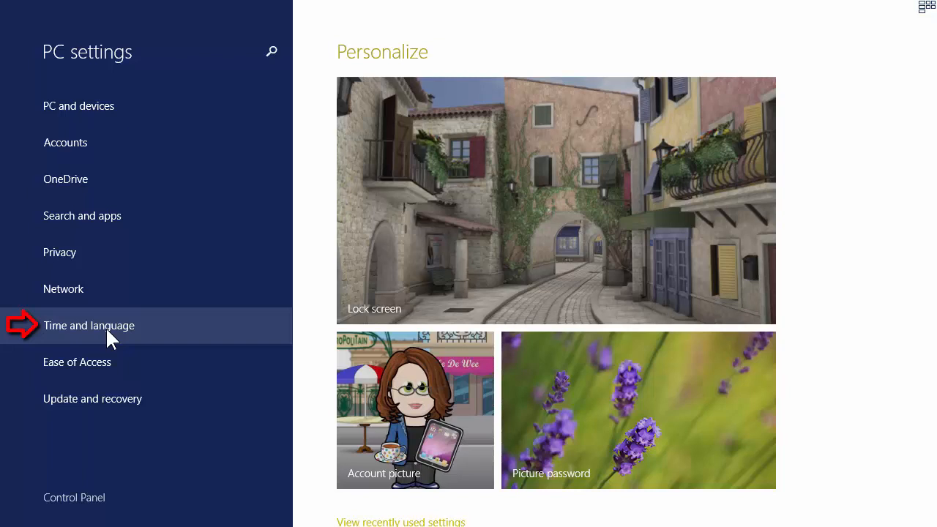
Step: Go to Time and language > Region and language to view the installed languages
left_click(89, 325)
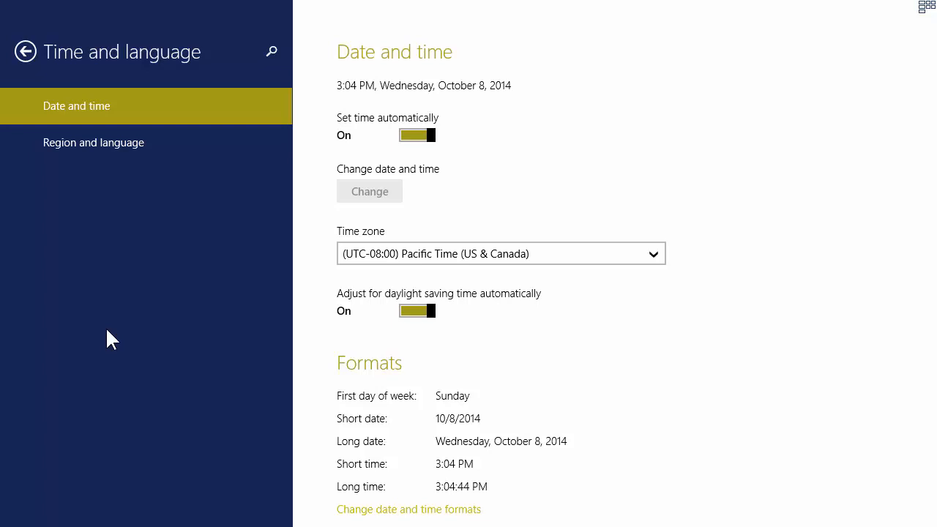
left_click(94, 142)
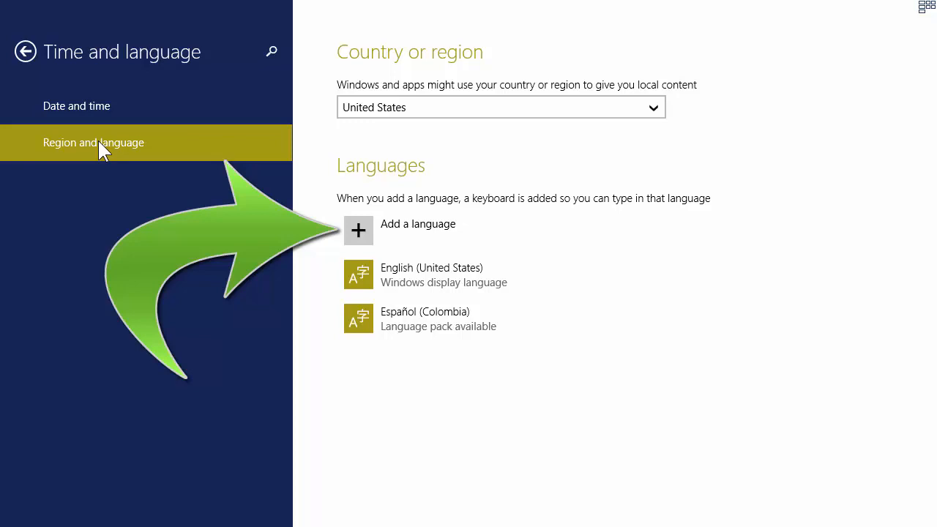
mouse_move(110, 146)
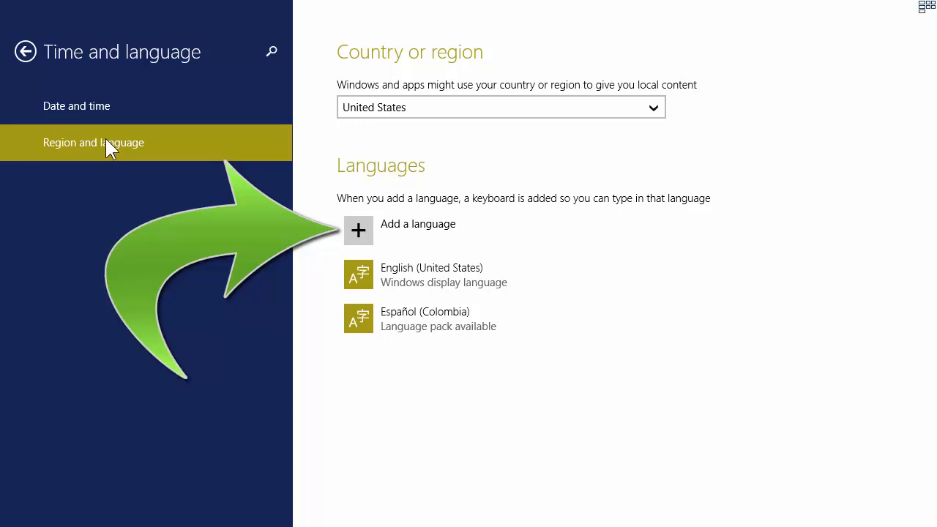
Step: Open Add a language and choose Français from the language list
left_click(358, 230)
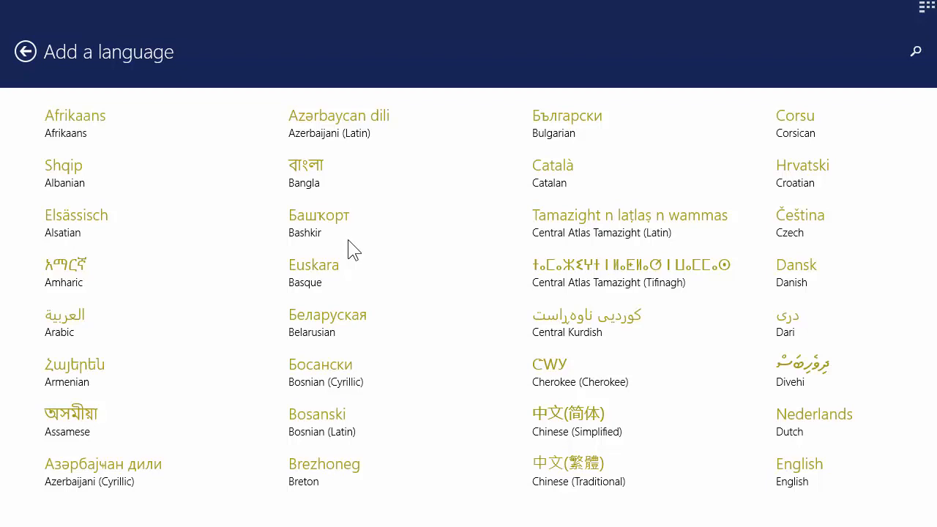
mouse_move(359, 238)
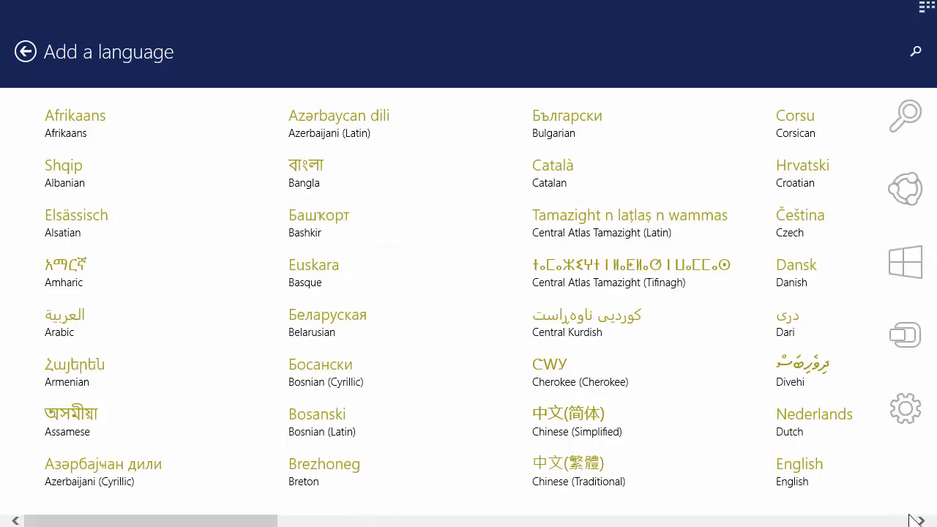
scroll("right", 3)
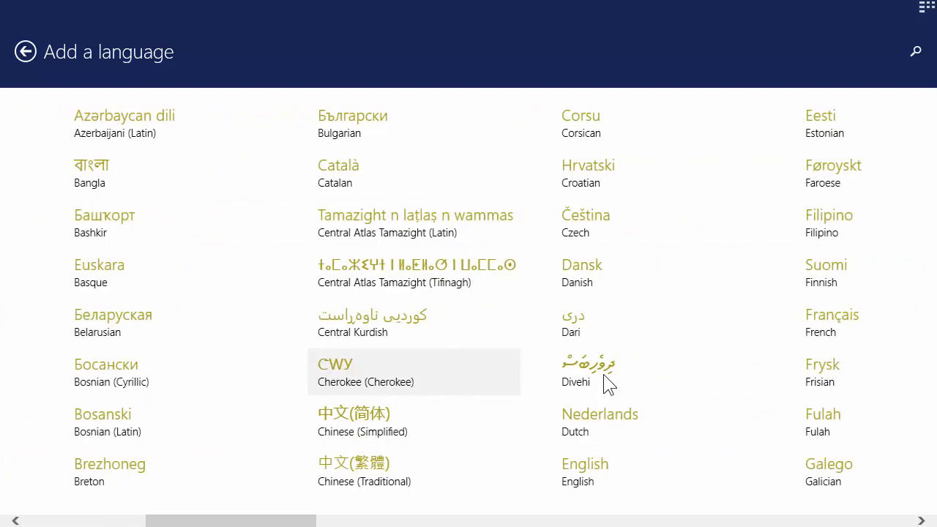
scroll("right", 3)
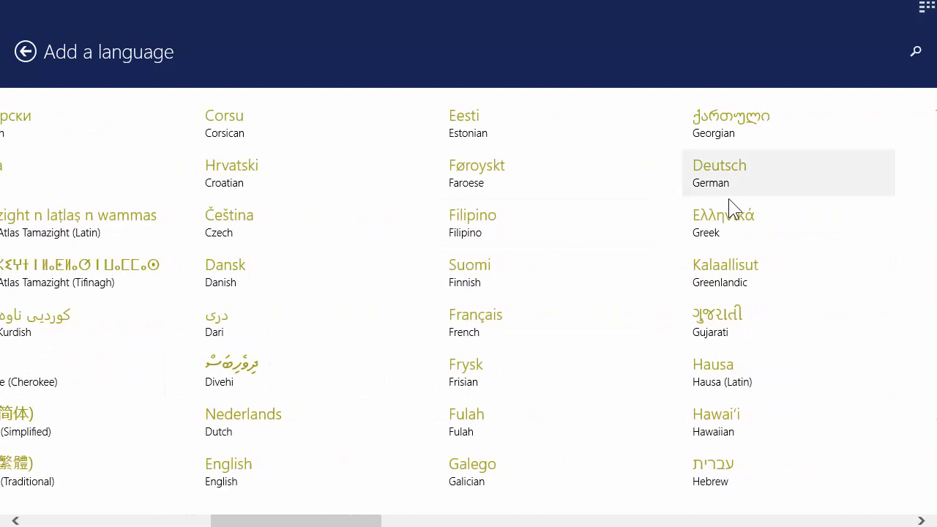
mouse_move(474, 322)
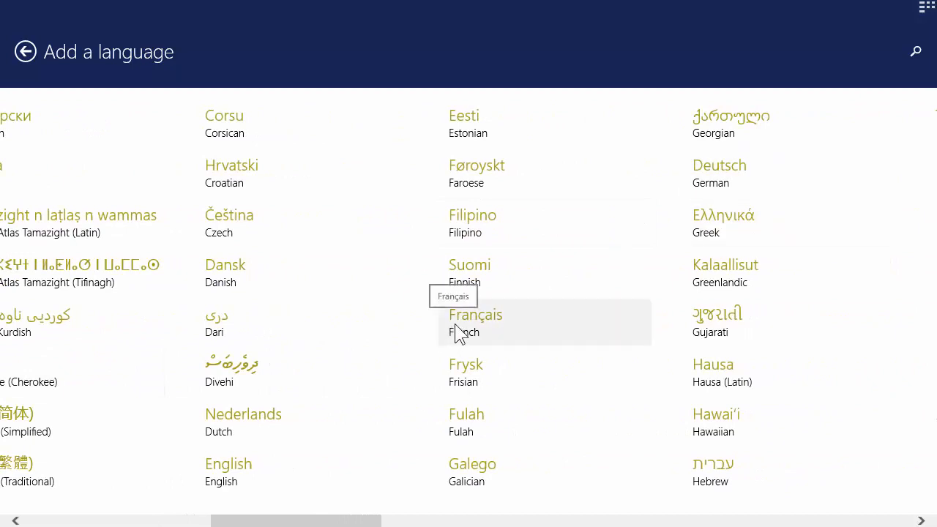
left_click(475, 322)
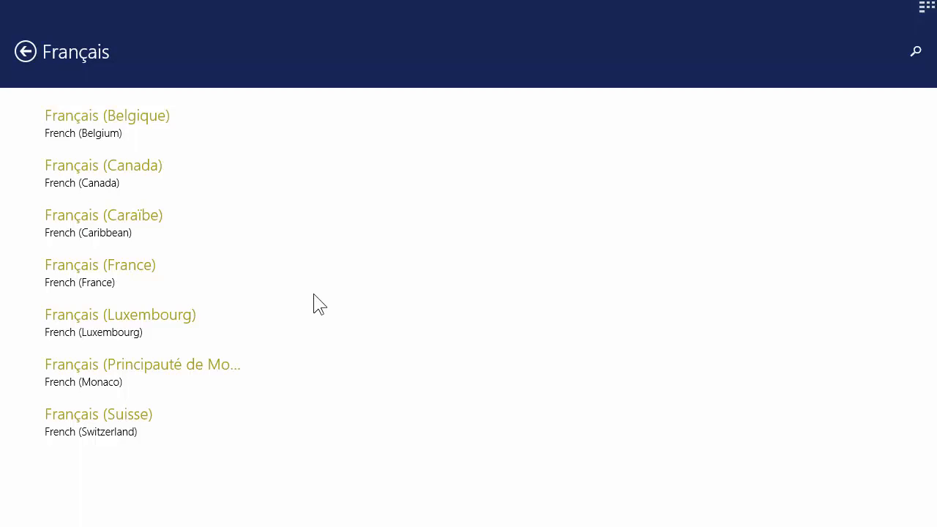
mouse_move(338, 296)
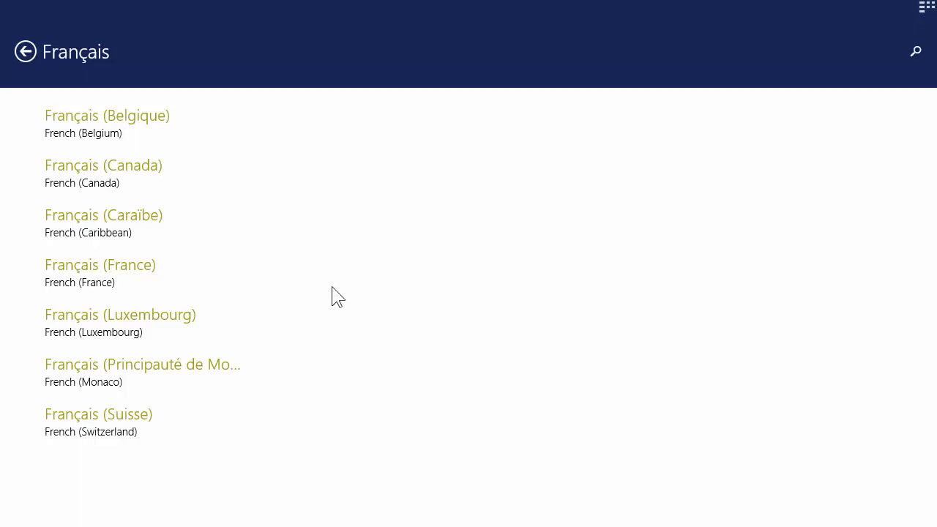
mouse_move(28, 300)
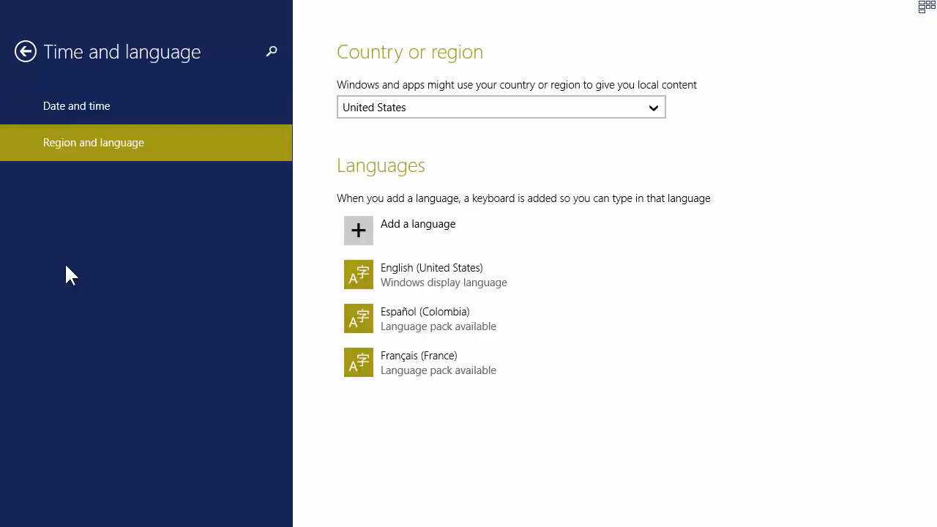
mouse_move(579, 374)
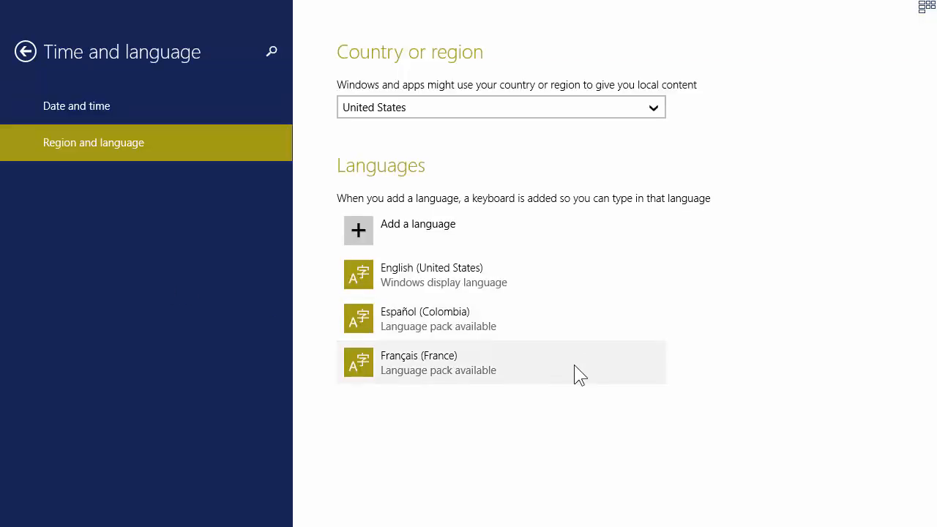
mouse_move(472, 381)
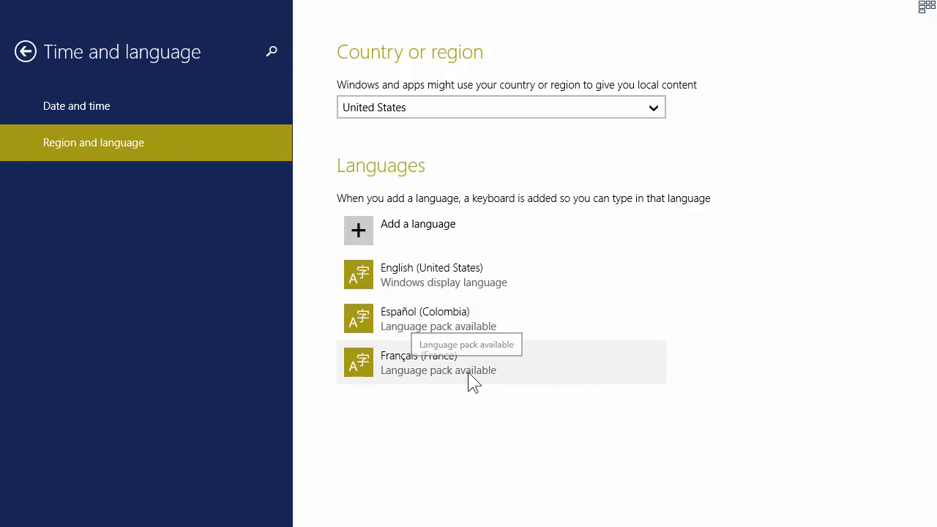
Step: Open the options page for Français (France), which shows the French AZERTY keyboard
left_click(502, 362)
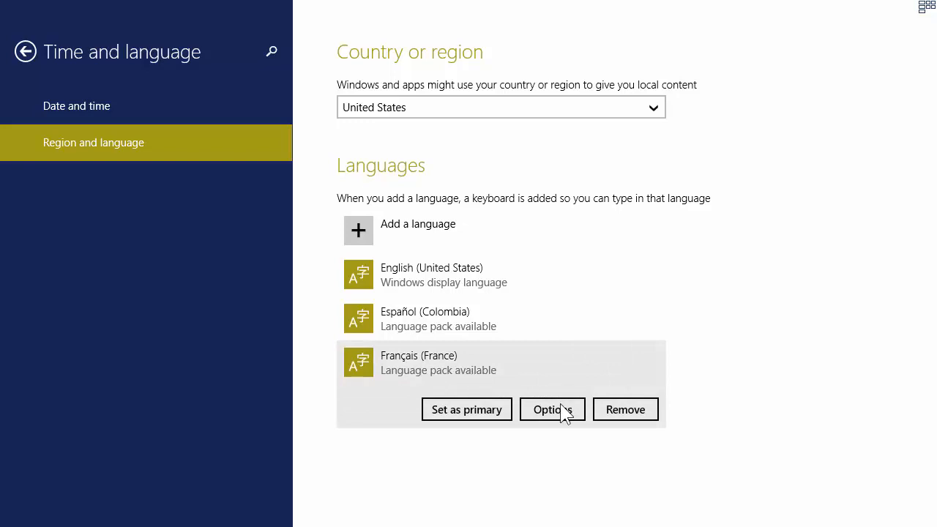
left_click(552, 409)
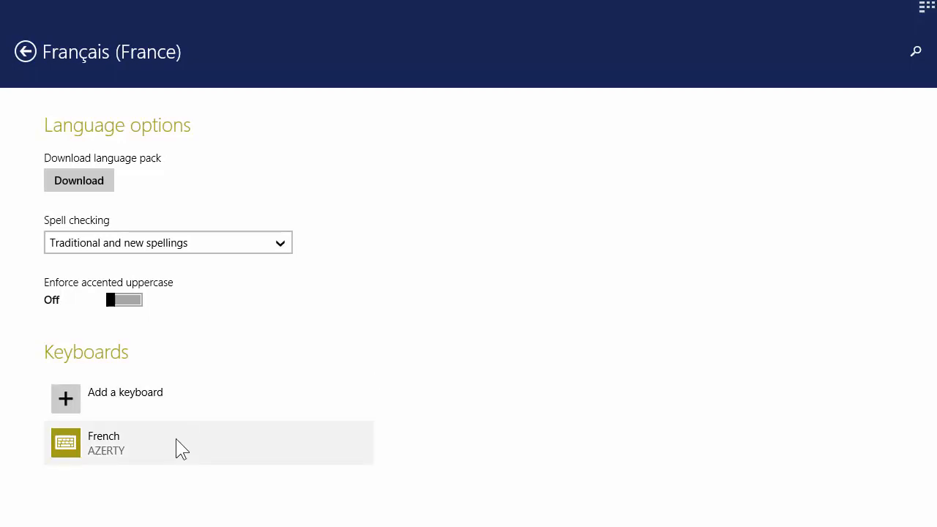
mouse_move(177, 452)
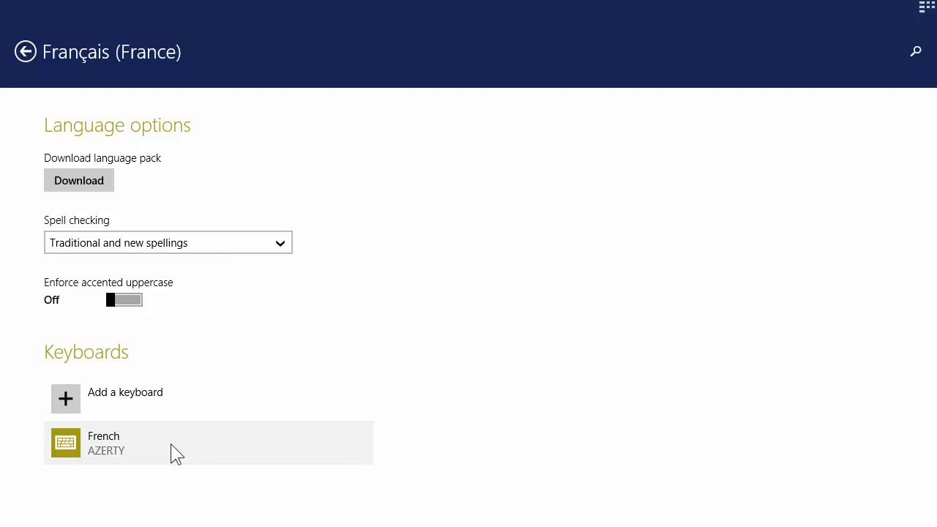
mouse_move(128, 399)
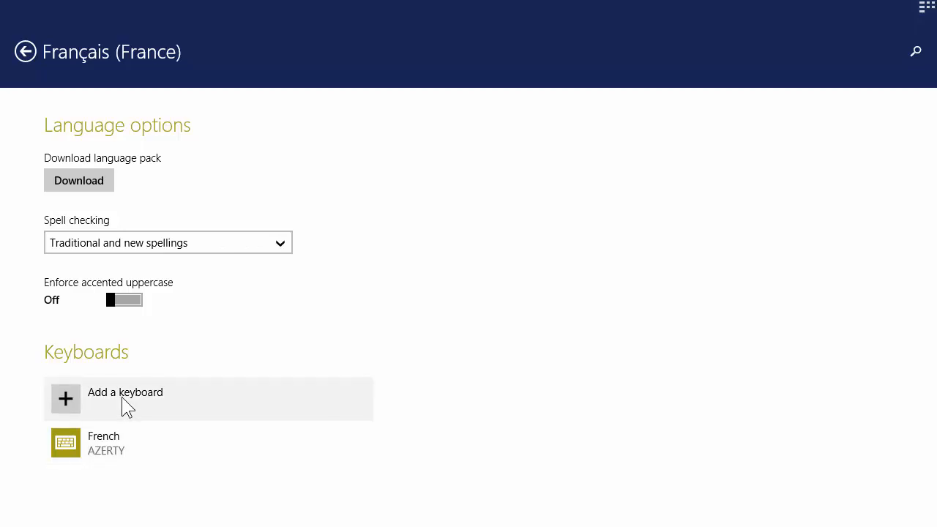
Step: Add the United States-International keyboard for Français (France) and remove French AZERTY
left_click(125, 398)
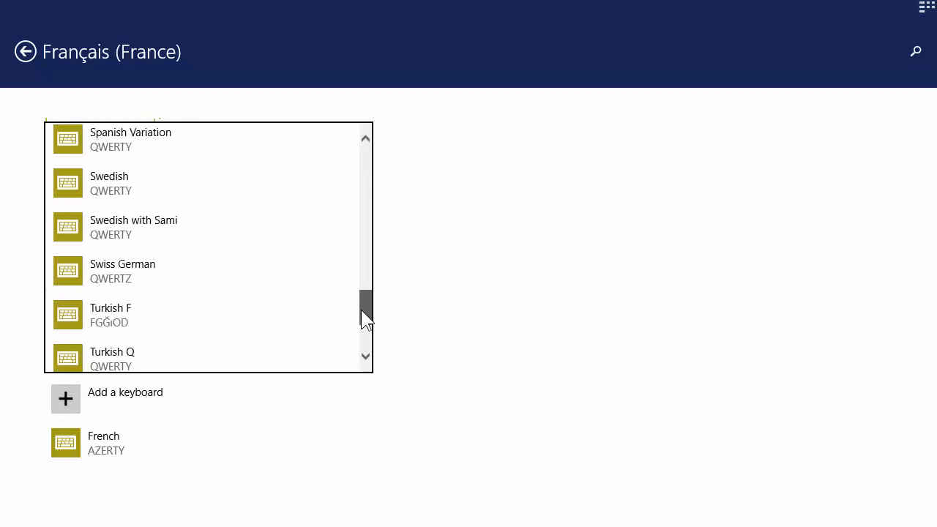
scroll("down", 3)
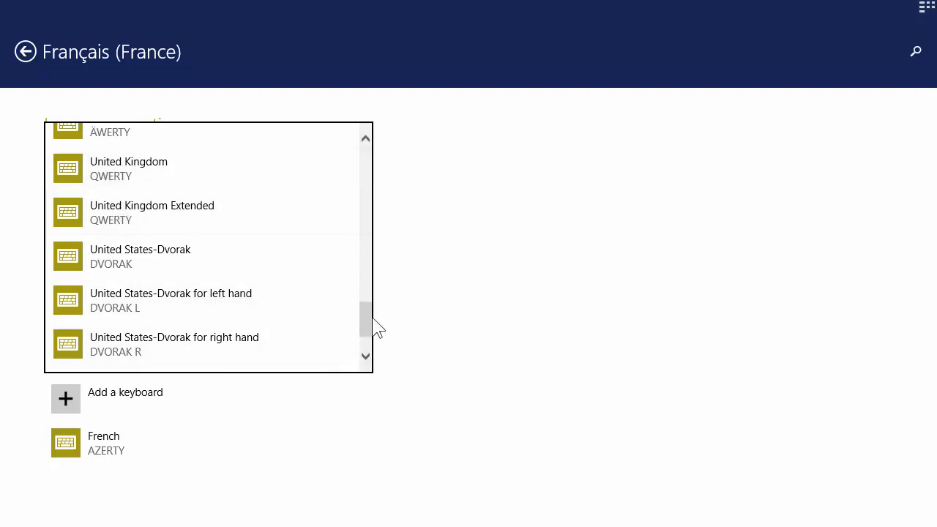
scroll("down", 3)
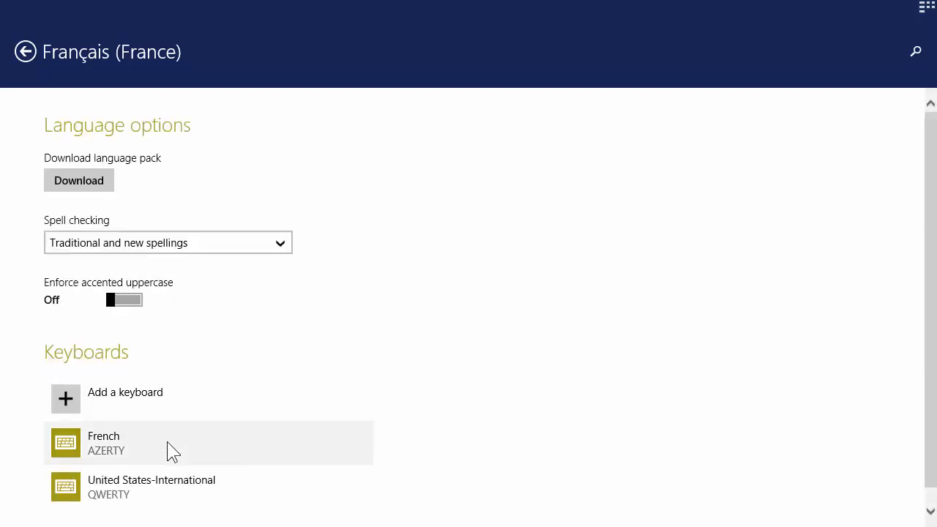
left_click(104, 443)
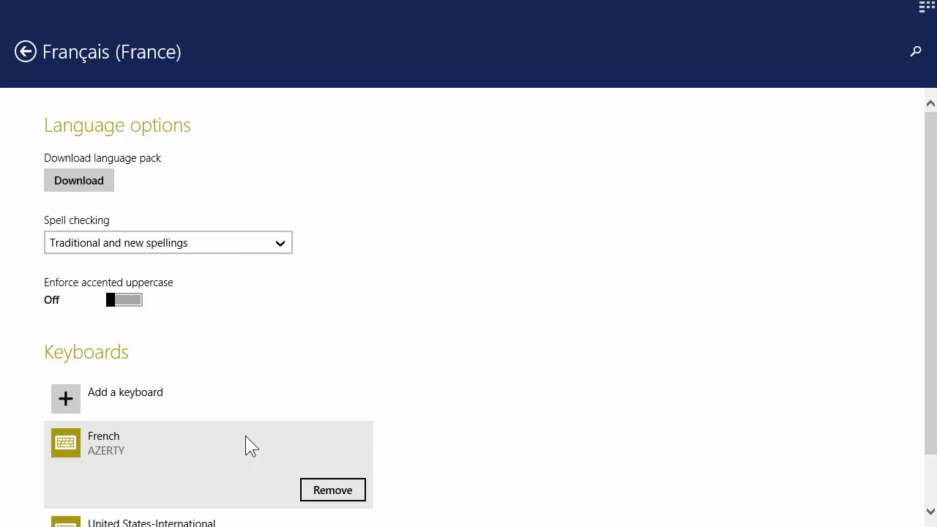
left_click(332, 490)
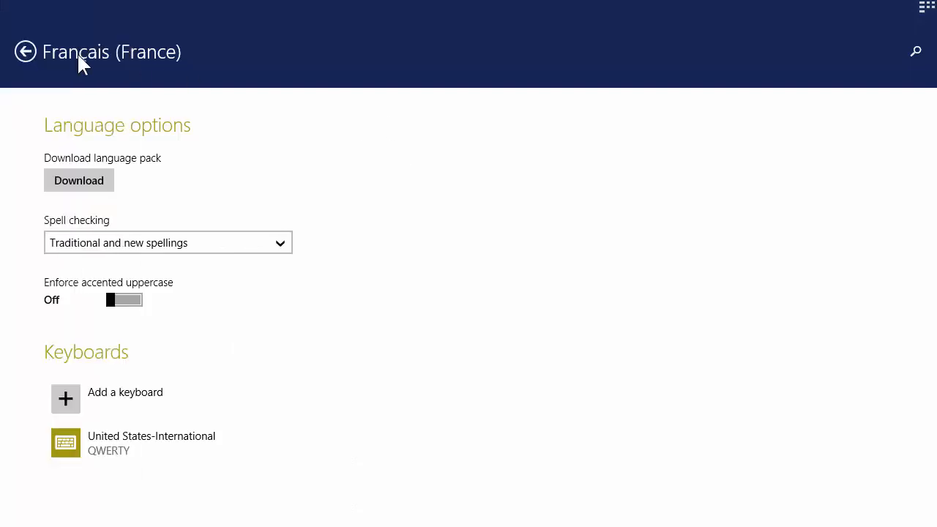
Step: Leave PC settings and switch the taskbar input language from ENG to French (France) (FRA)
left_click(24, 52)
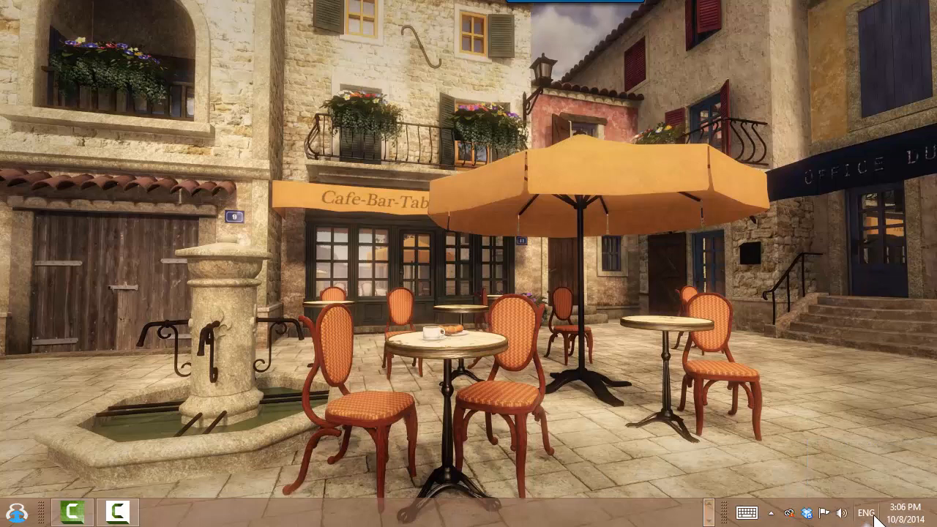
left_click(867, 512)
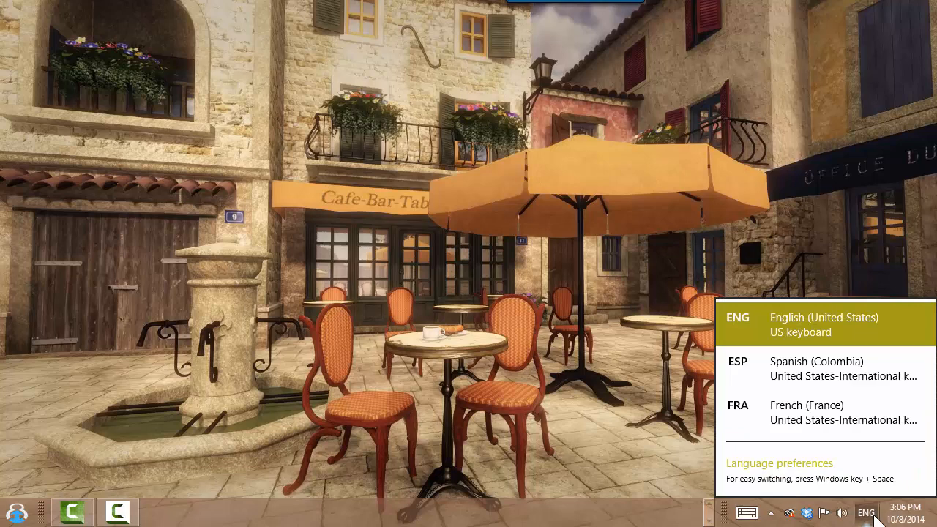
mouse_move(828, 412)
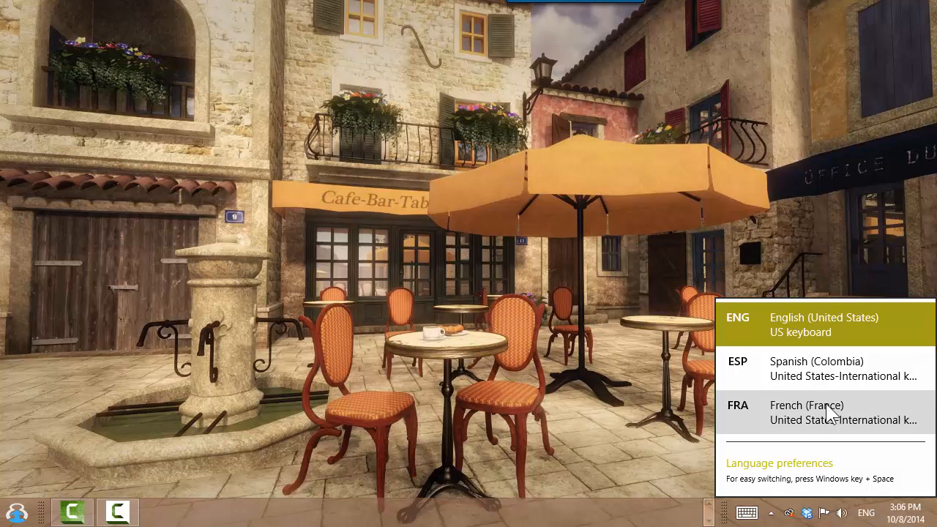
left_click(806, 412)
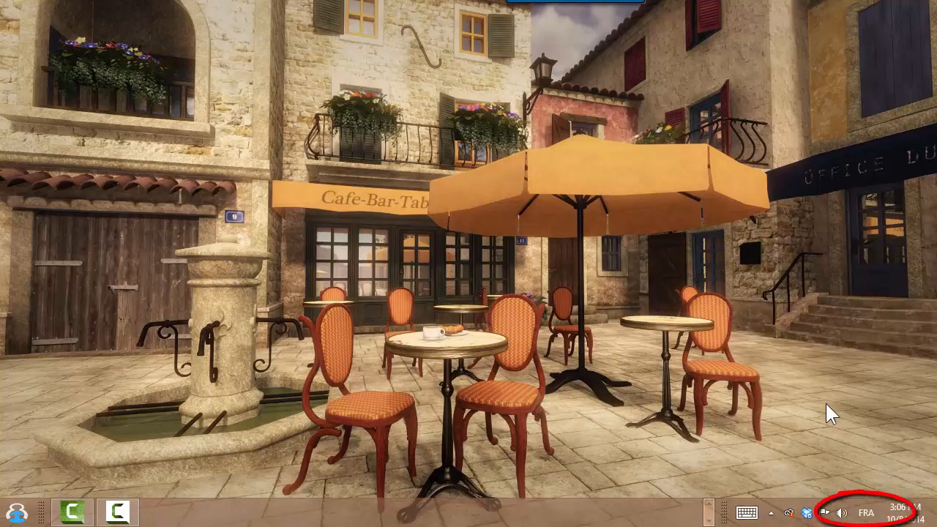